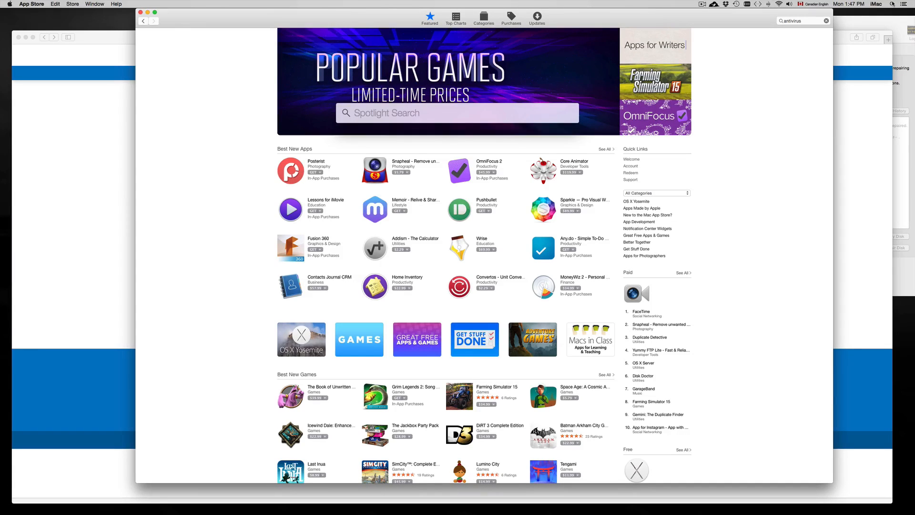
- Search the App Store for 'antivirus' apps
type("APP")
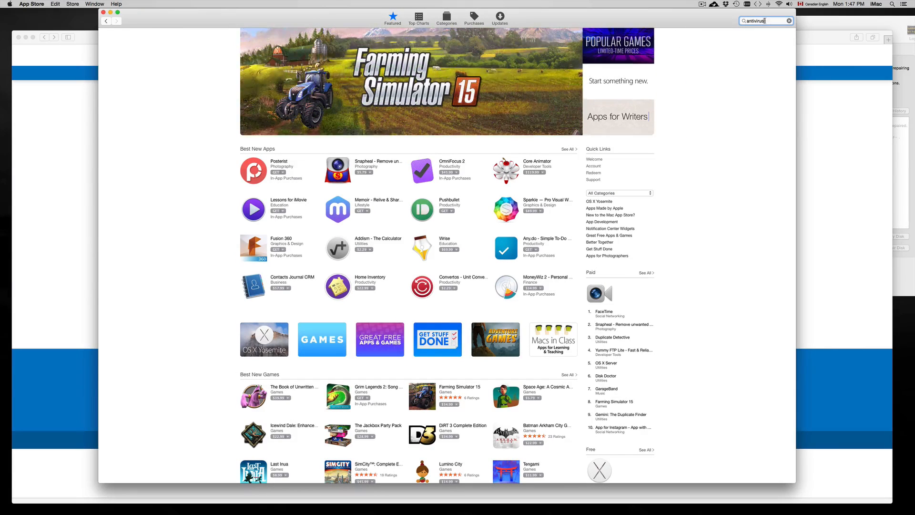
key("Return")
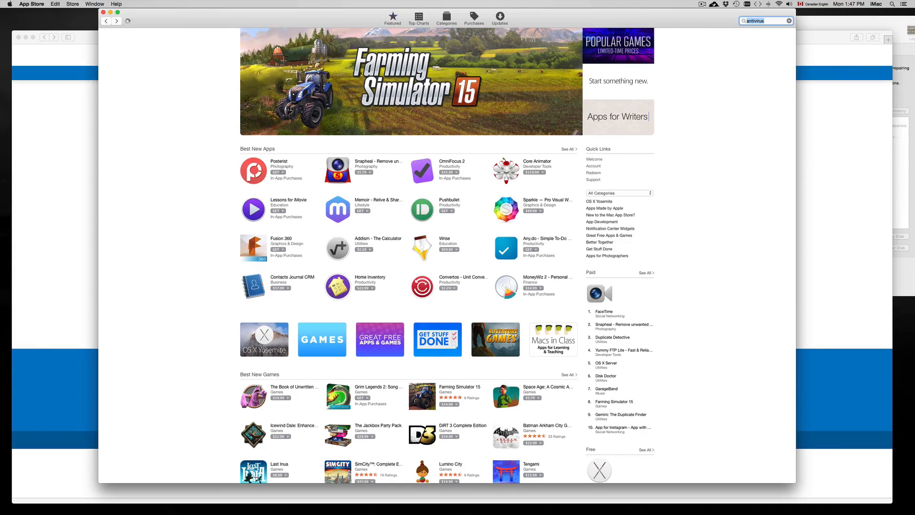
key("Return")
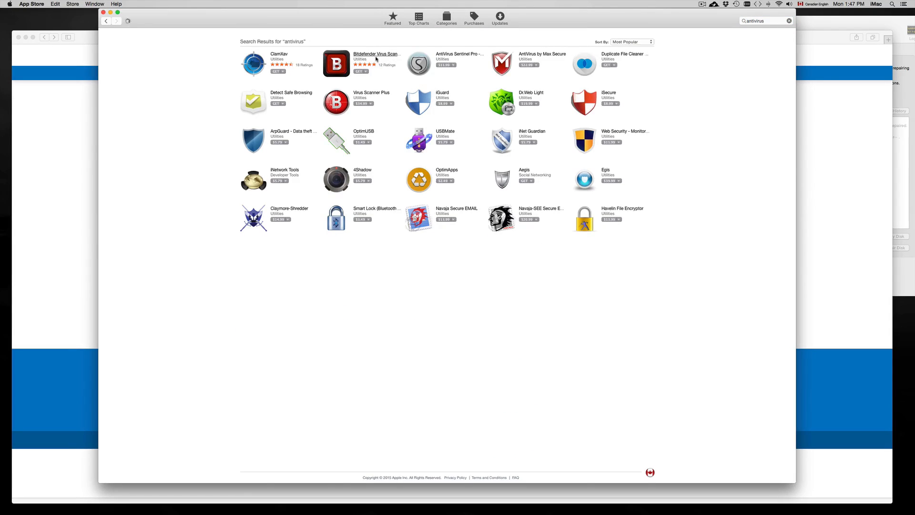
- Open Bitdefender Virus Scanner from the results and request the free install
left_click(376, 54)
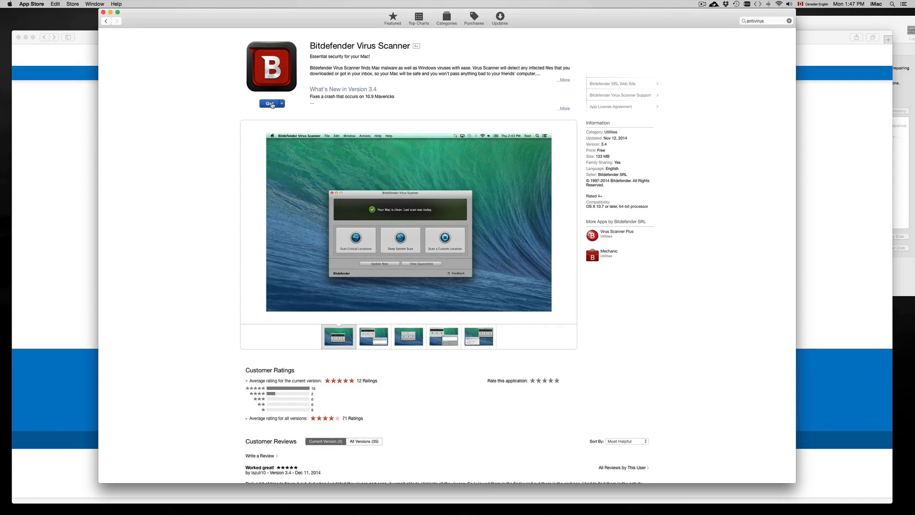
left_click(268, 103)
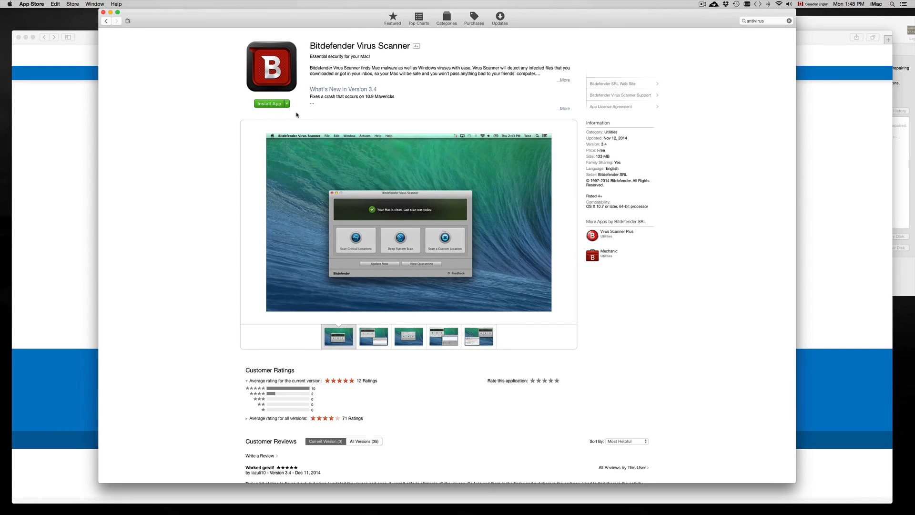
left_click(268, 103)
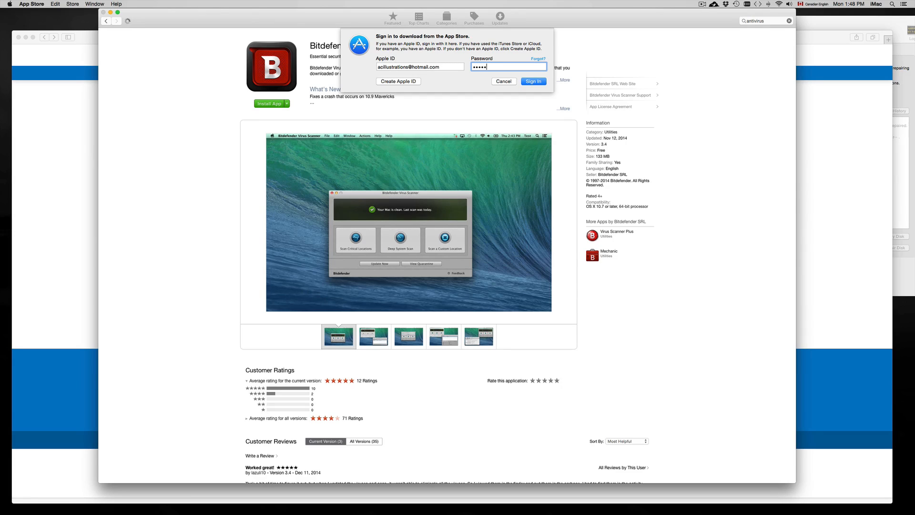
- Submit the Apple ID sign-in so the download can begin
left_click(531, 81)
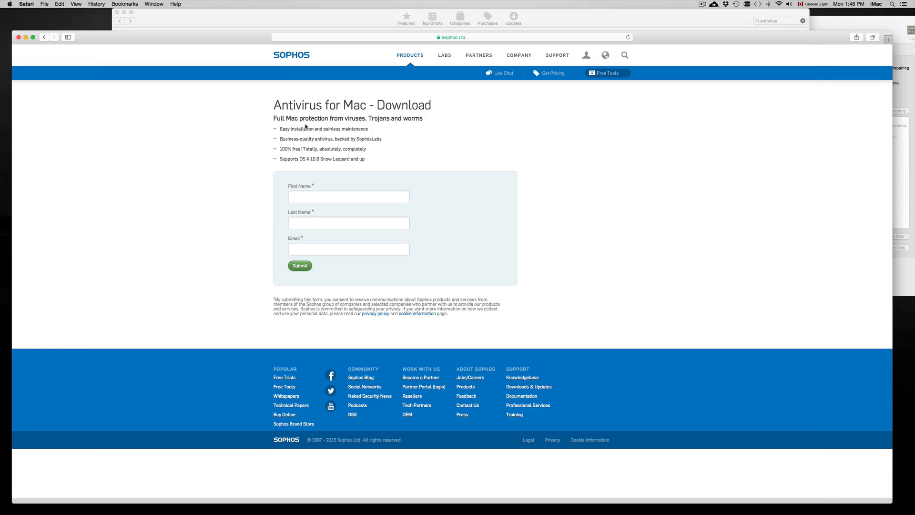
mouse_move(473, 72)
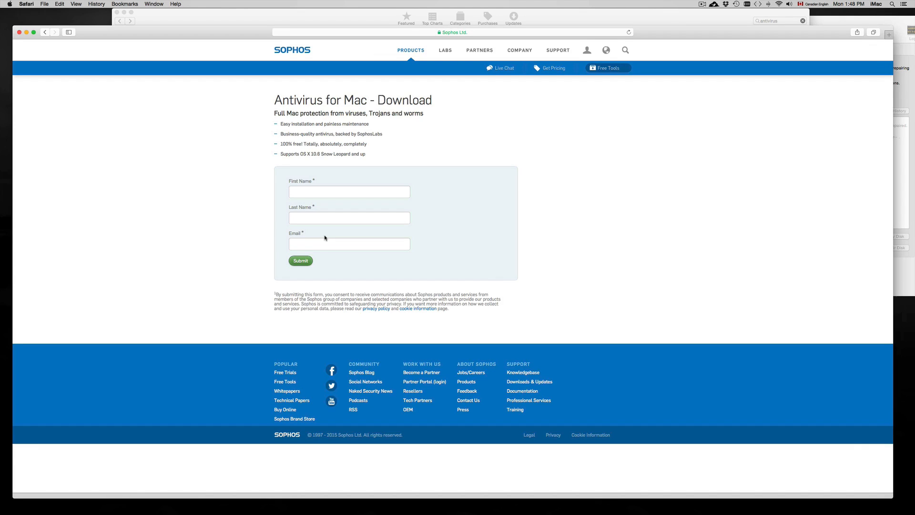
mouse_move(270, 186)
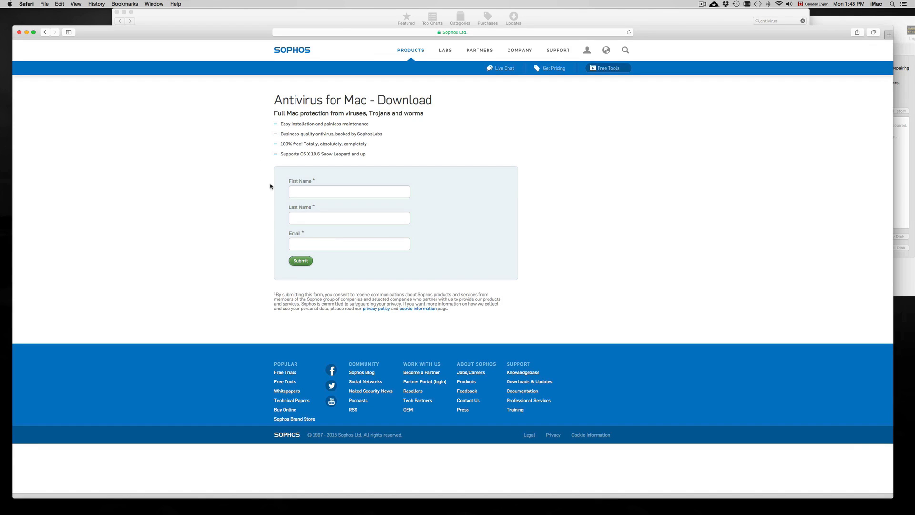
mouse_move(334, 204)
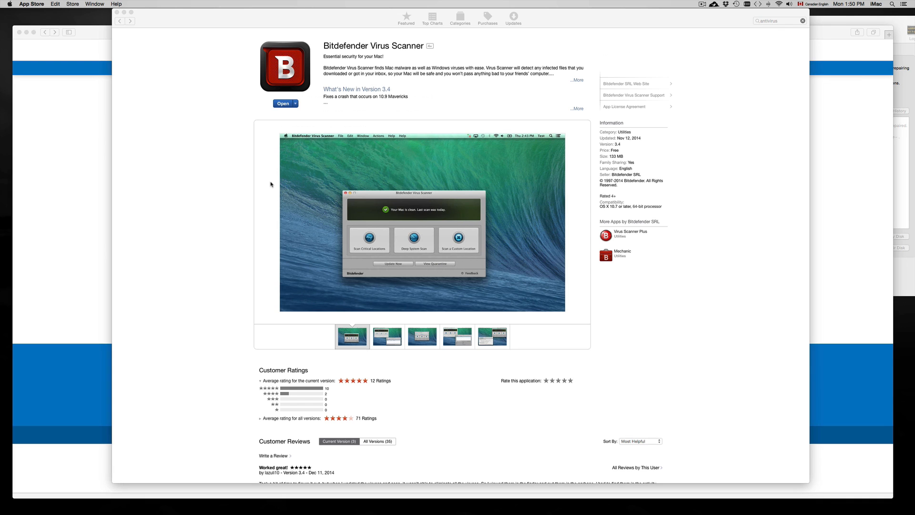
- Launch Bitdefender Virus Scanner and finish welcome setup with pre-scan signature updates on
left_click(283, 103)
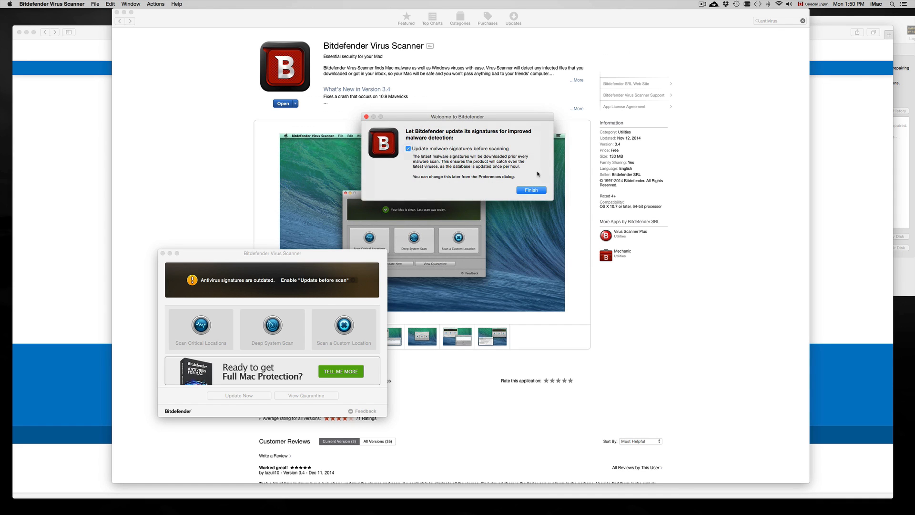
left_click(530, 190)
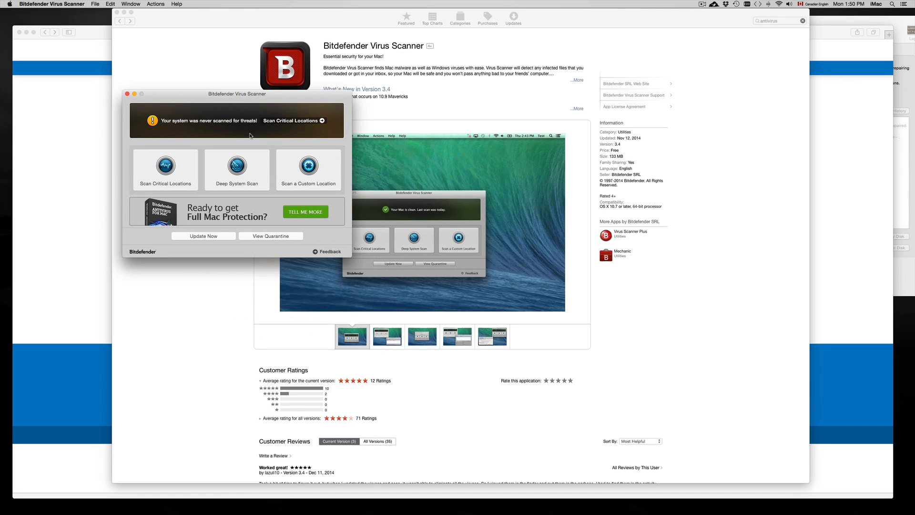
mouse_move(348, 256)
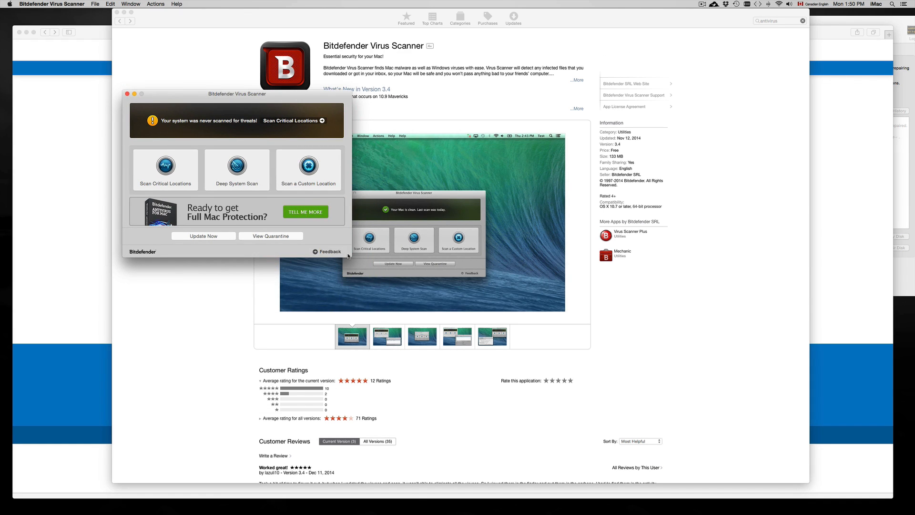
mouse_move(203, 235)
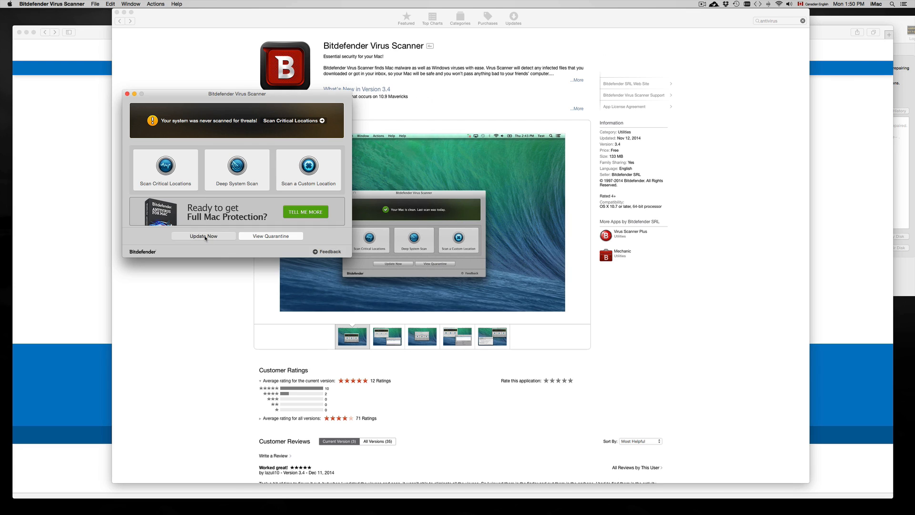
- Start downloading the latest malware signatures with Update Now
left_click(203, 235)
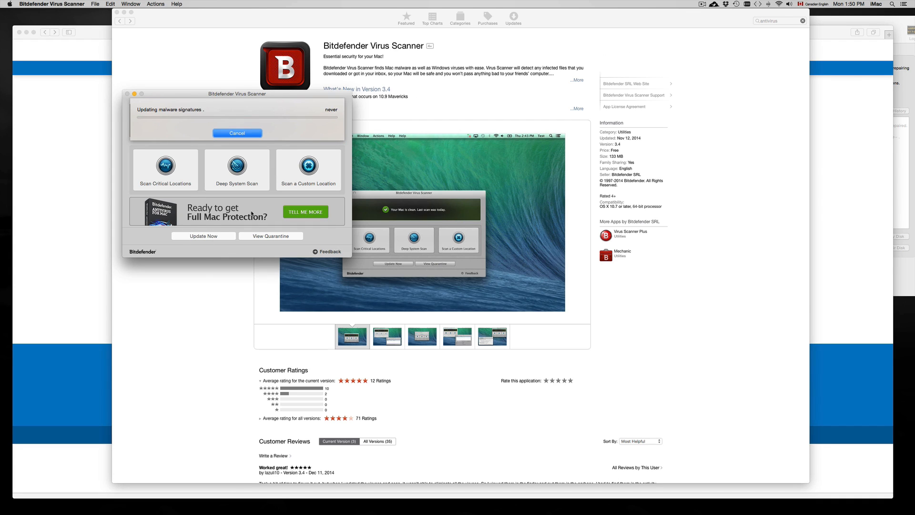